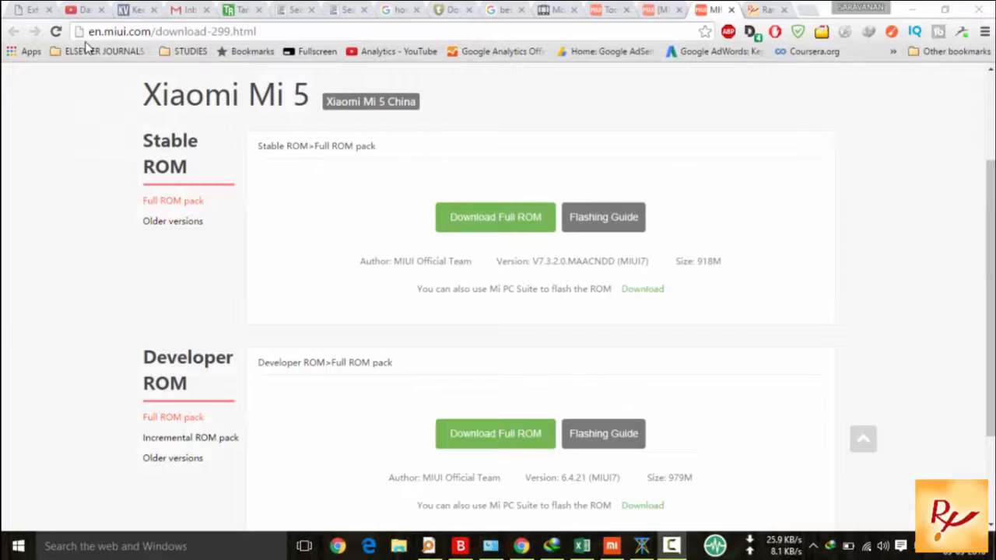
{"action": "mouse_move", "coordinate": [327, 52]}
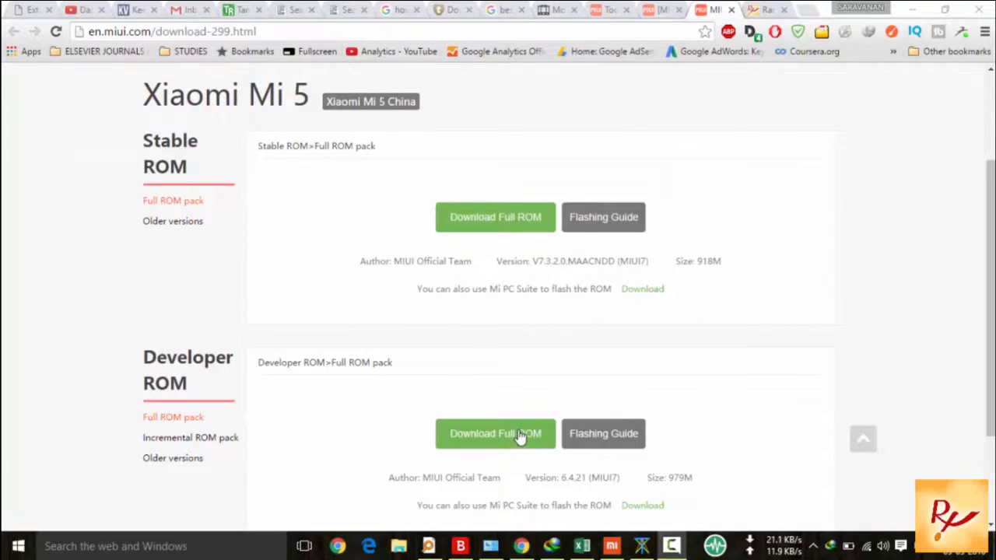
Step: Start the Xiaomi Mi 5 Developer Full ROM download and dismiss the Download File Info dialog
{"action": "left_click", "coordinate": [495, 434]}
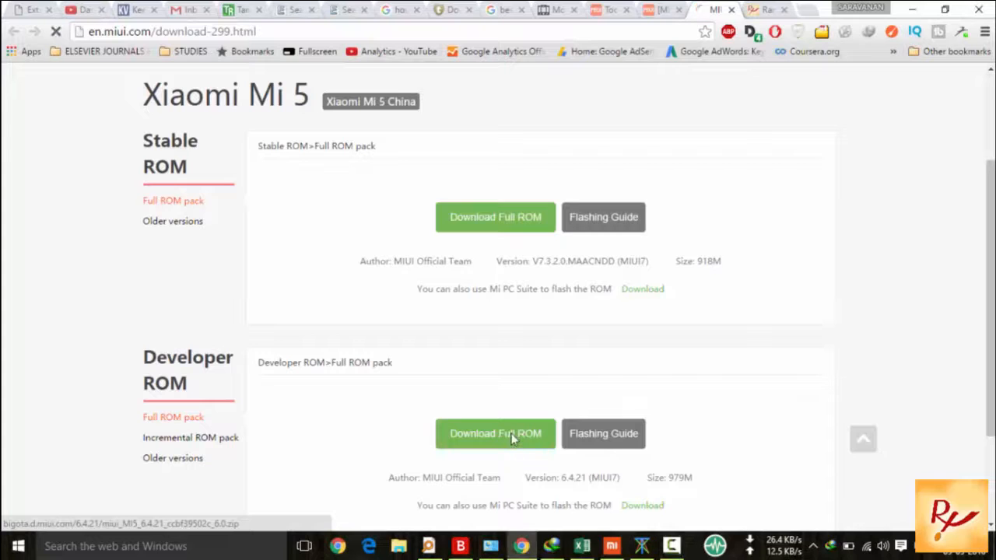
{"action": "left_click", "coordinate": [495, 434]}
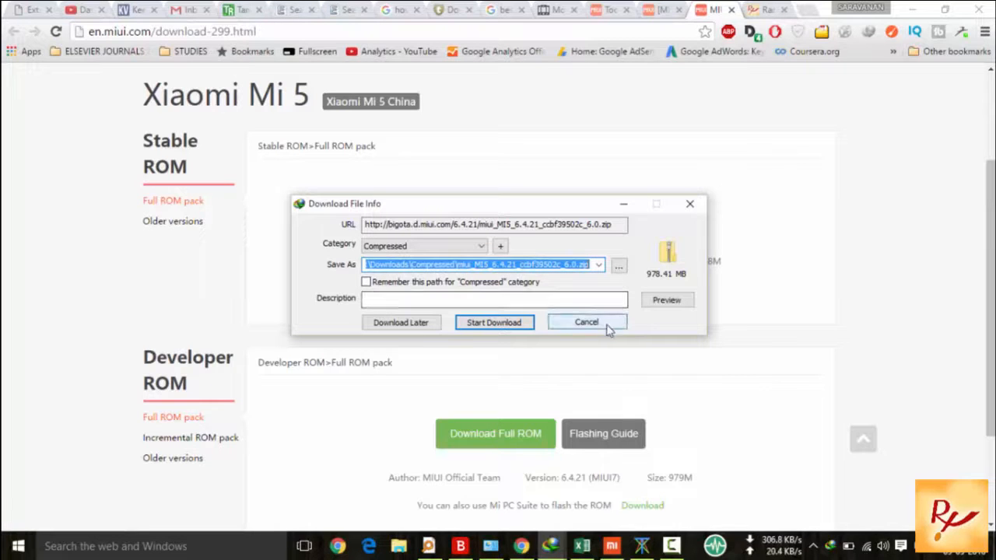
{"action": "left_click", "coordinate": [587, 322]}
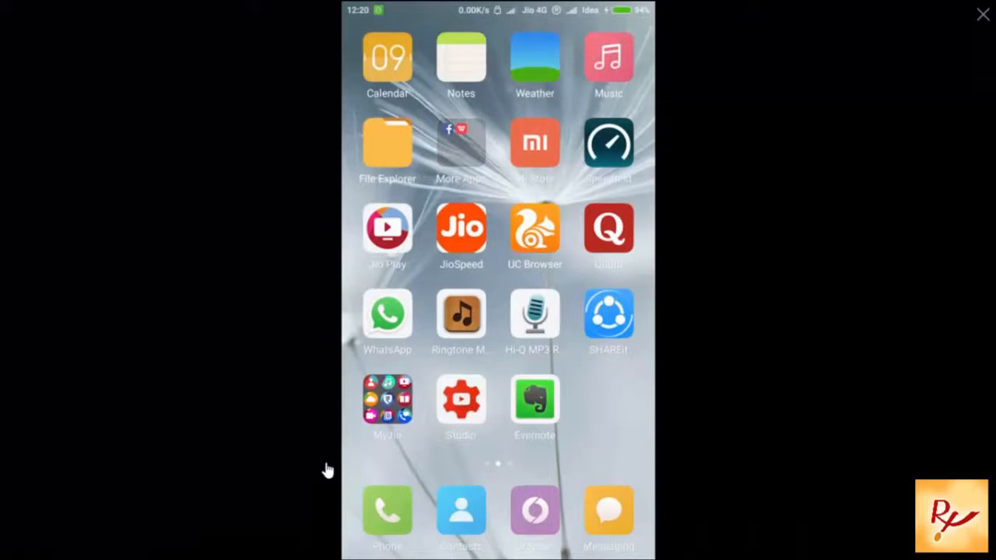
{"action": "mouse_move", "coordinate": [405, 95]}
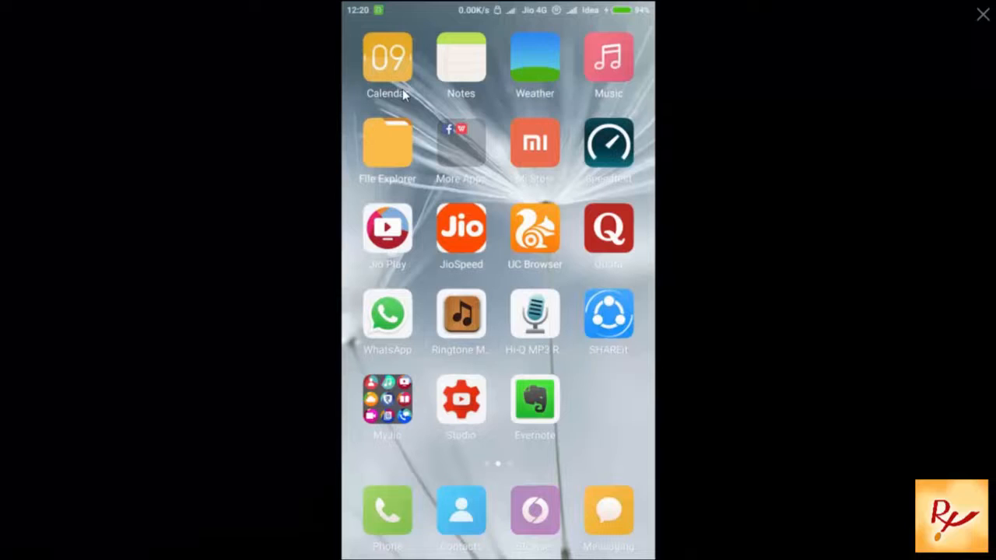
{"action": "mouse_move", "coordinate": [385, 138]}
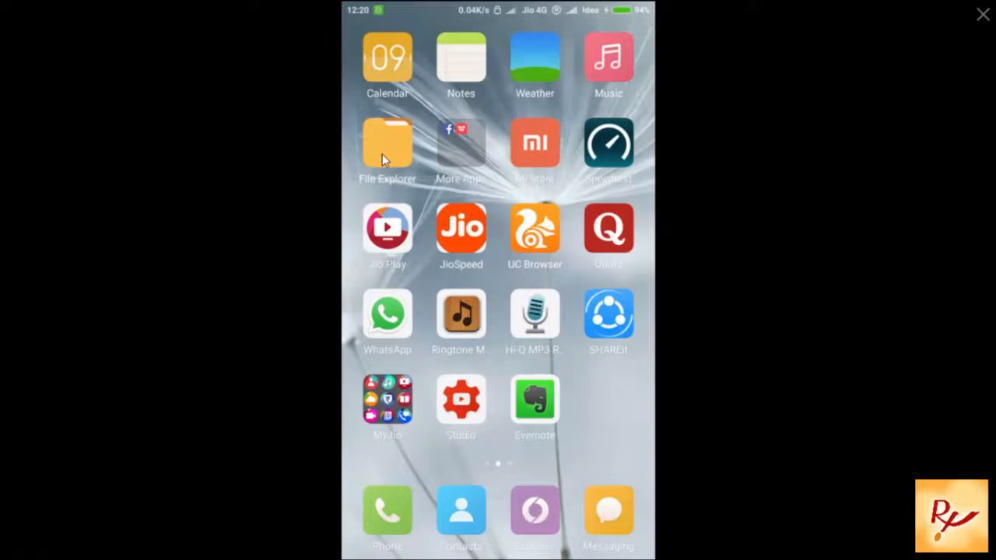
{"action": "left_click", "coordinate": [386, 146]}
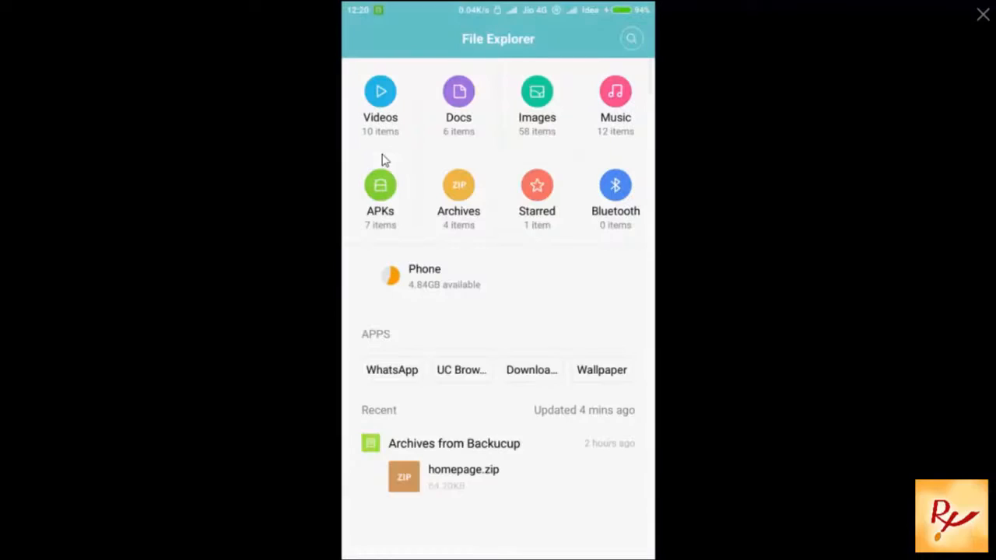
{"action": "left_click", "coordinate": [432, 277]}
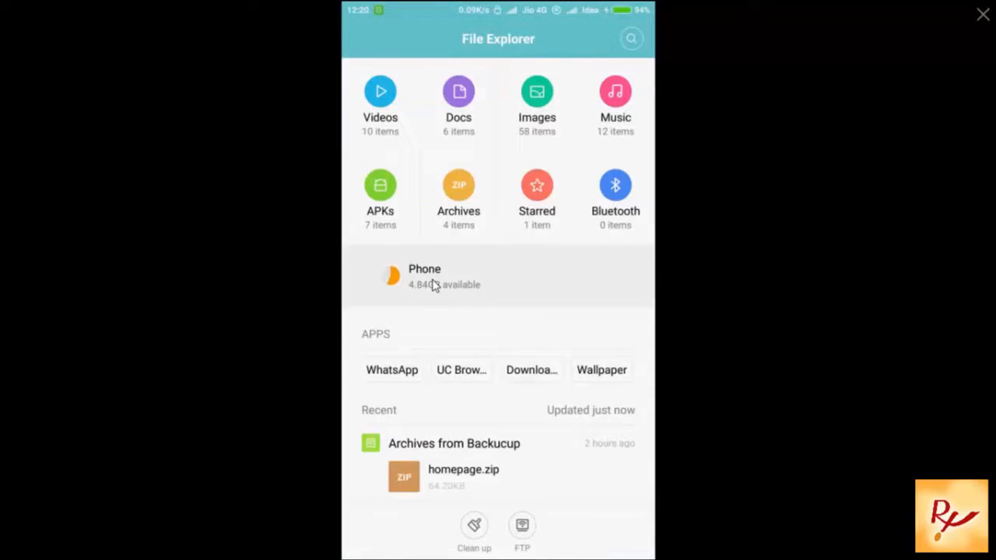
{"action": "left_click", "coordinate": [432, 280]}
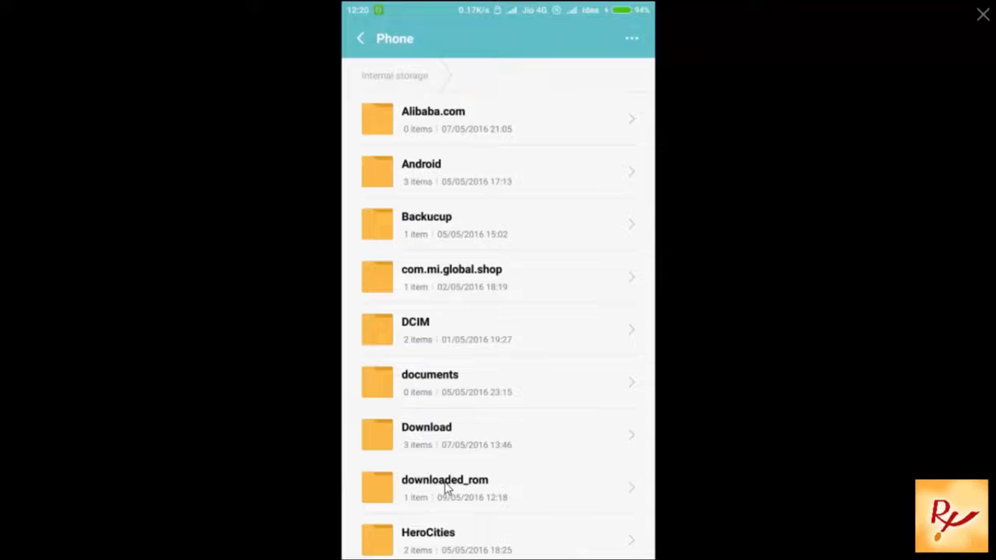
{"action": "left_click", "coordinate": [451, 277]}
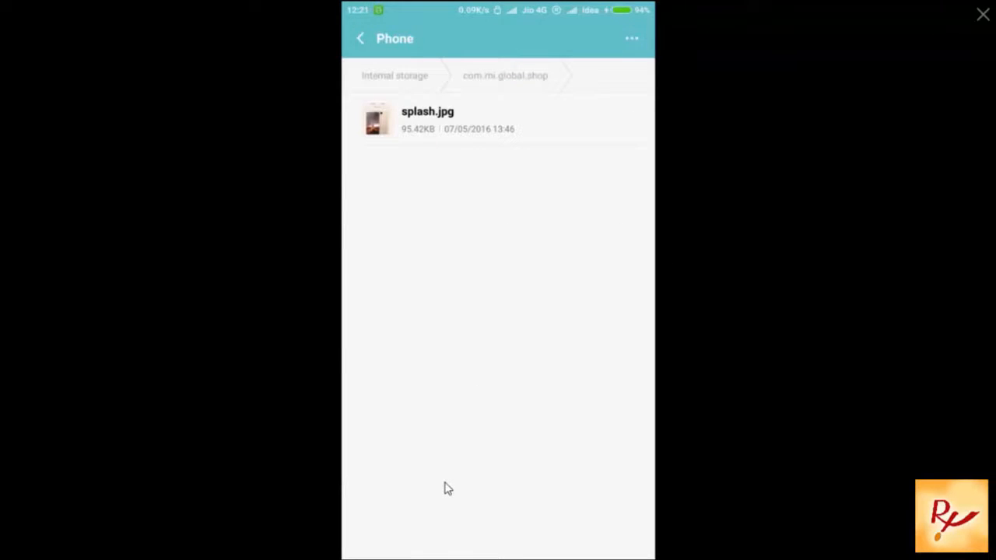
{"action": "left_click", "coordinate": [361, 38]}
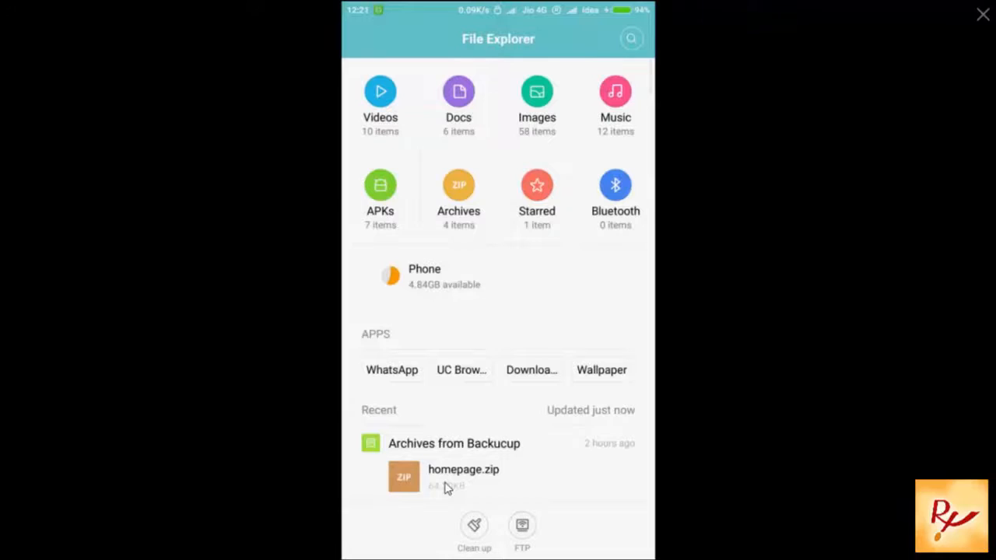
{"action": "left_click", "coordinate": [423, 277]}
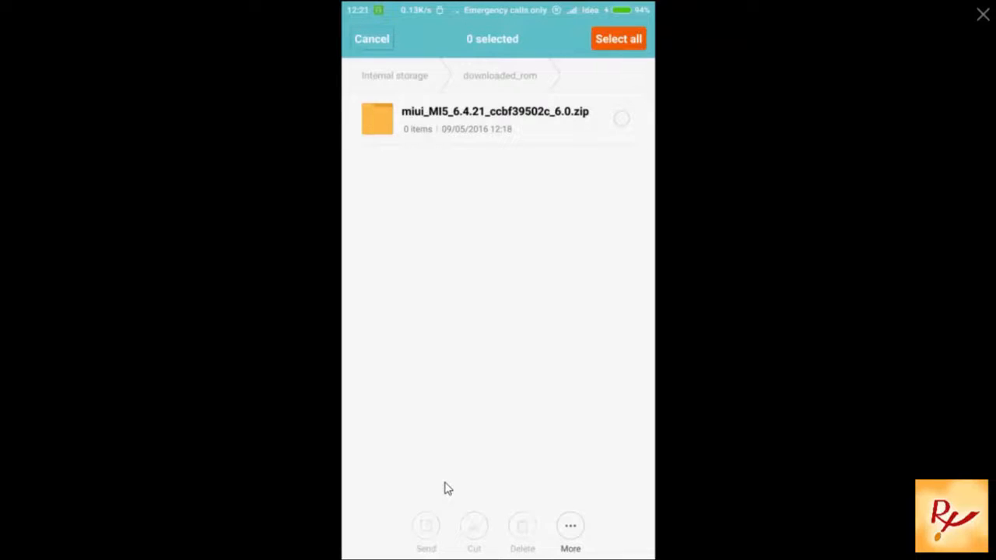
{"action": "left_click", "coordinate": [372, 39]}
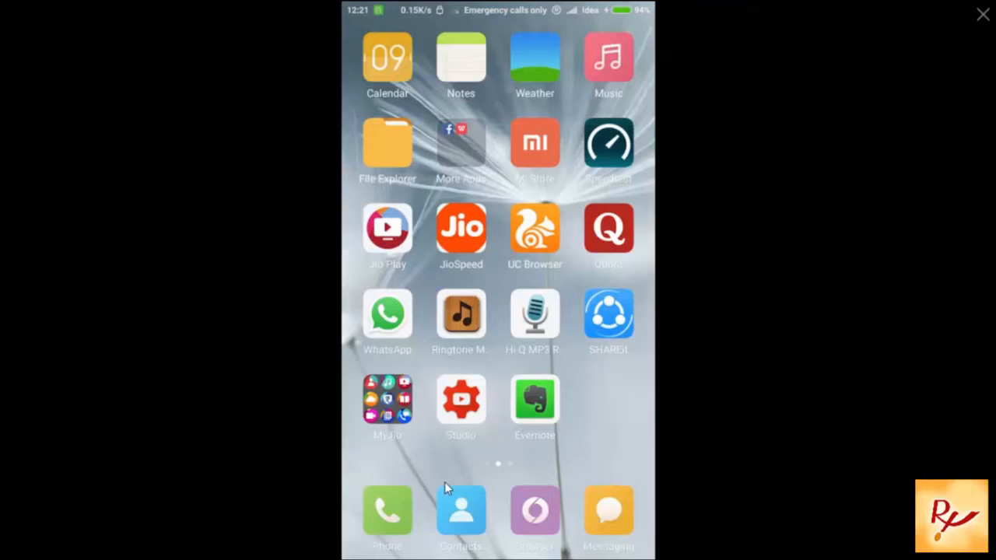
Step: Launch Updater, decline automatic downloads, choose a local update package and enter the downloaded_rom folder
{"action": "scroll", "scroll_direction": "right", "scroll_amount": 3}
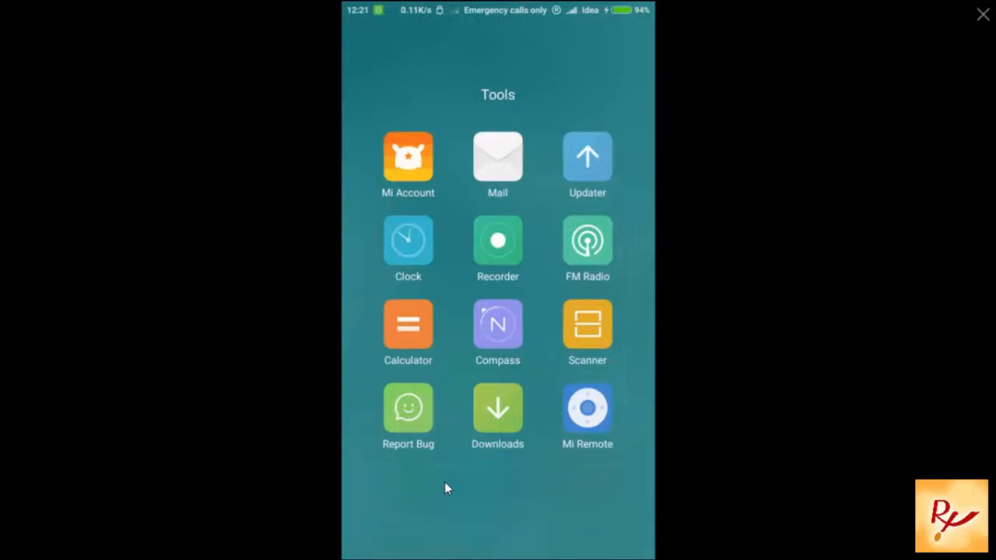
{"action": "left_click", "coordinate": [587, 159]}
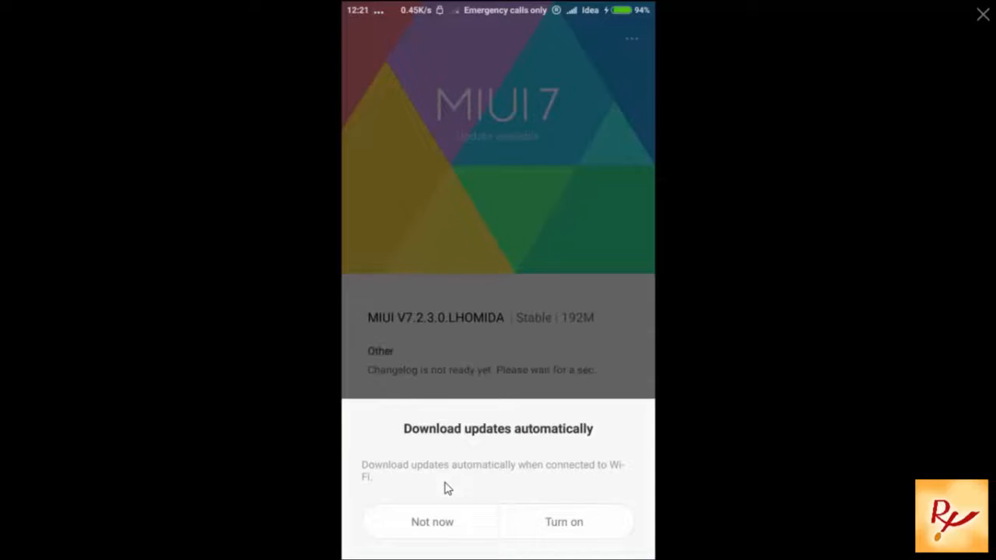
{"action": "left_click", "coordinate": [431, 522]}
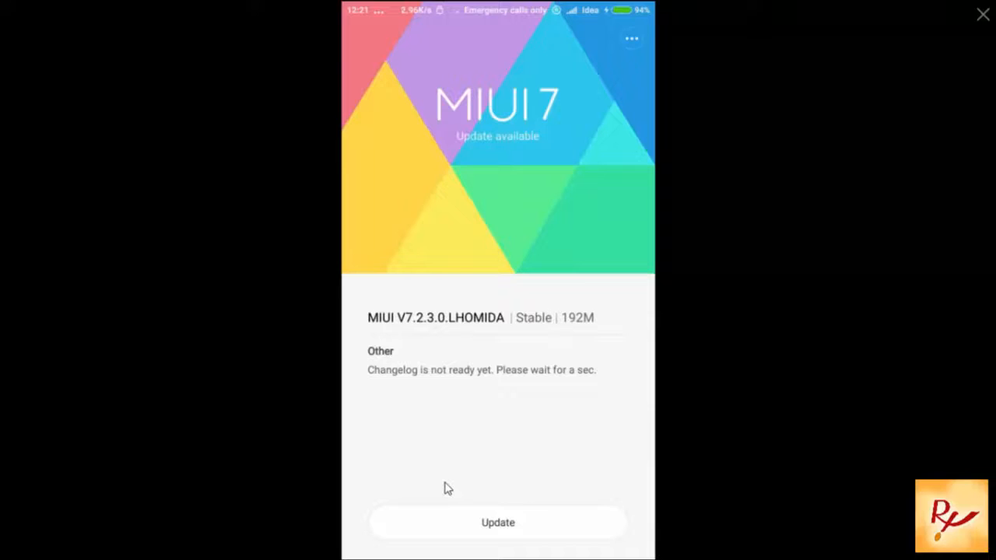
{"action": "left_click", "coordinate": [632, 37]}
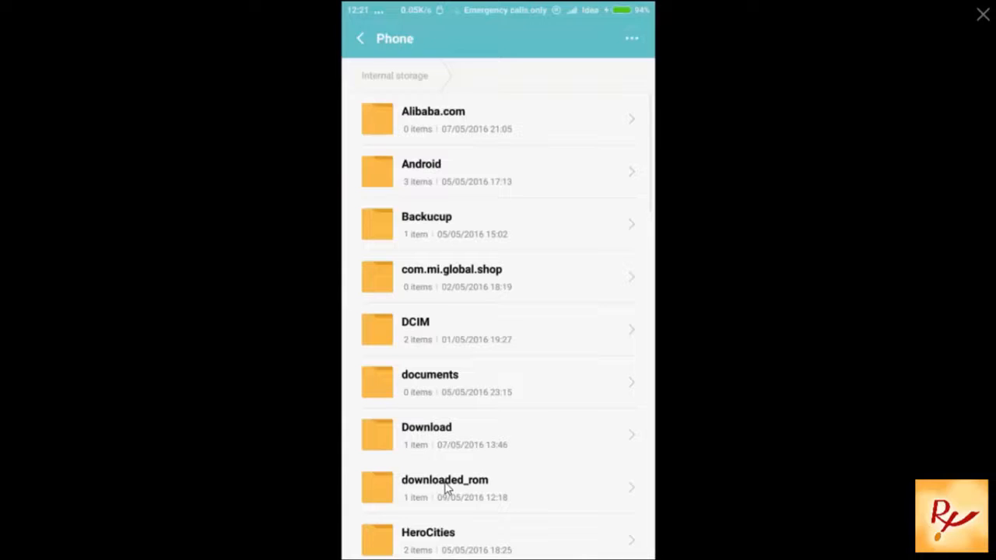
{"action": "left_click", "coordinate": [445, 488]}
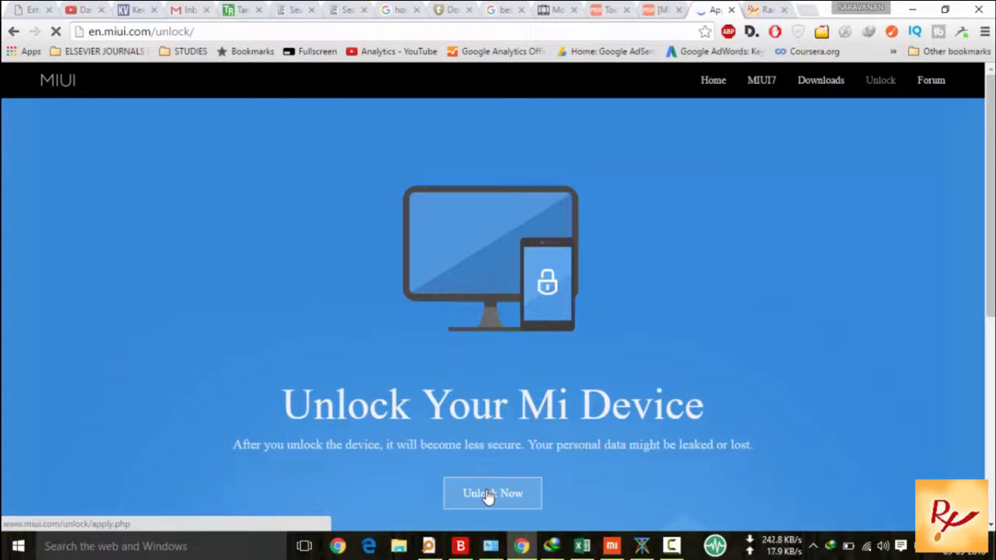
Step: Start the unlock request and sign in with the saved Mi account to reach the Mi Unlock download page
{"action": "left_click", "coordinate": [492, 494]}
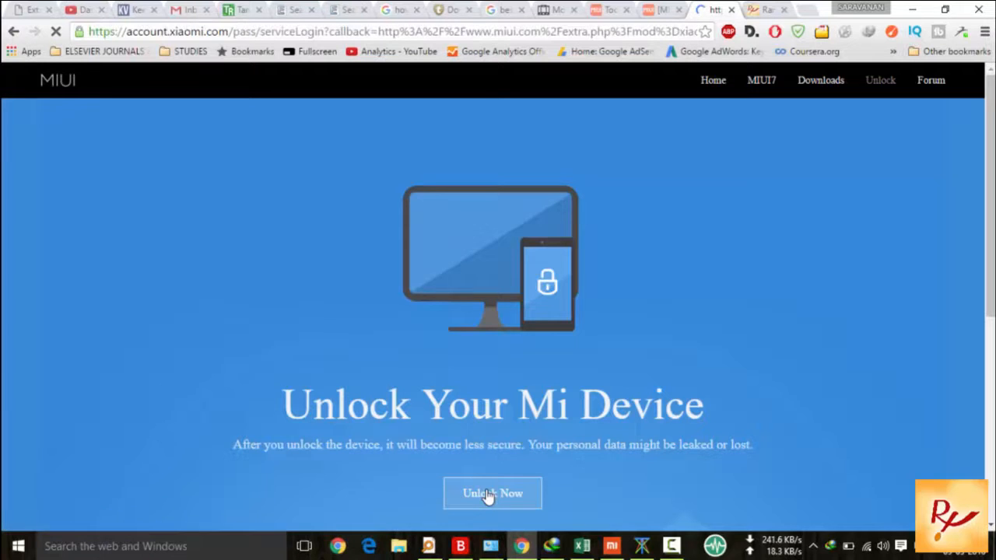
{"action": "left_click", "coordinate": [492, 493]}
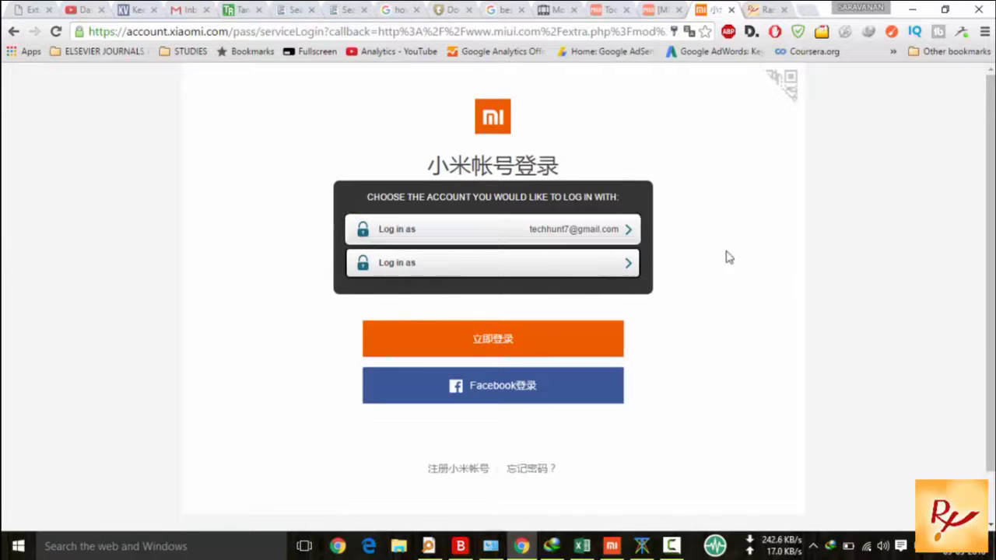
{"action": "left_click", "coordinate": [492, 229]}
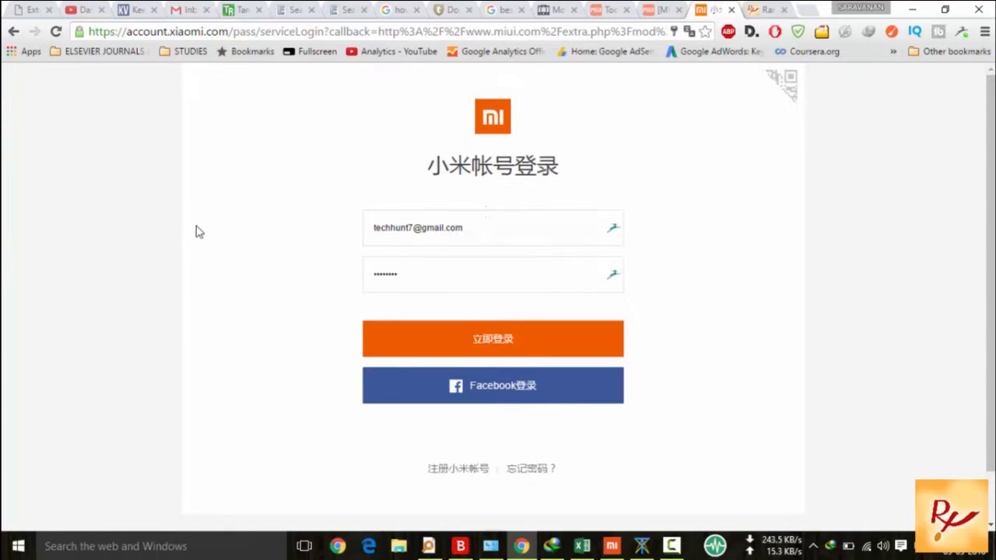
{"action": "mouse_move", "coordinate": [511, 348]}
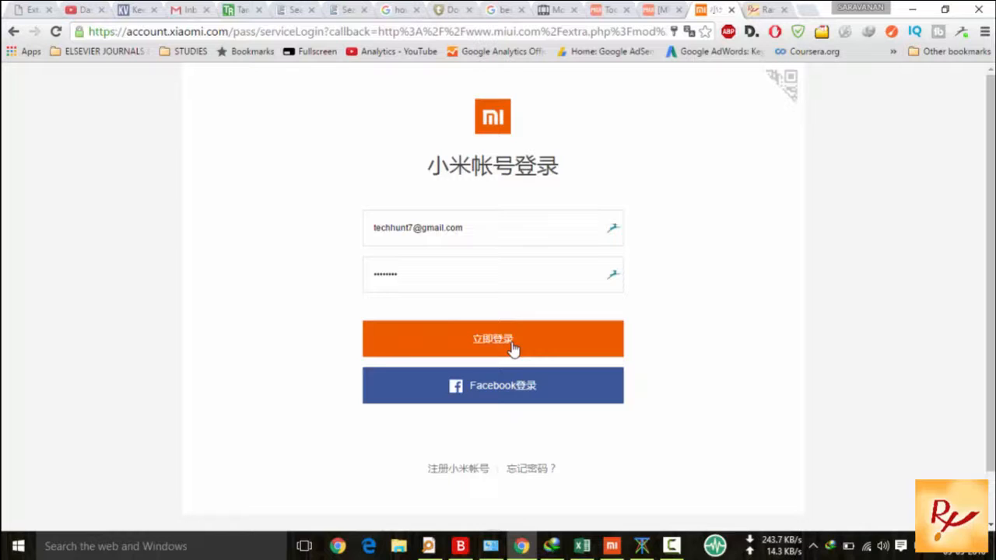
{"action": "left_click", "coordinate": [492, 340]}
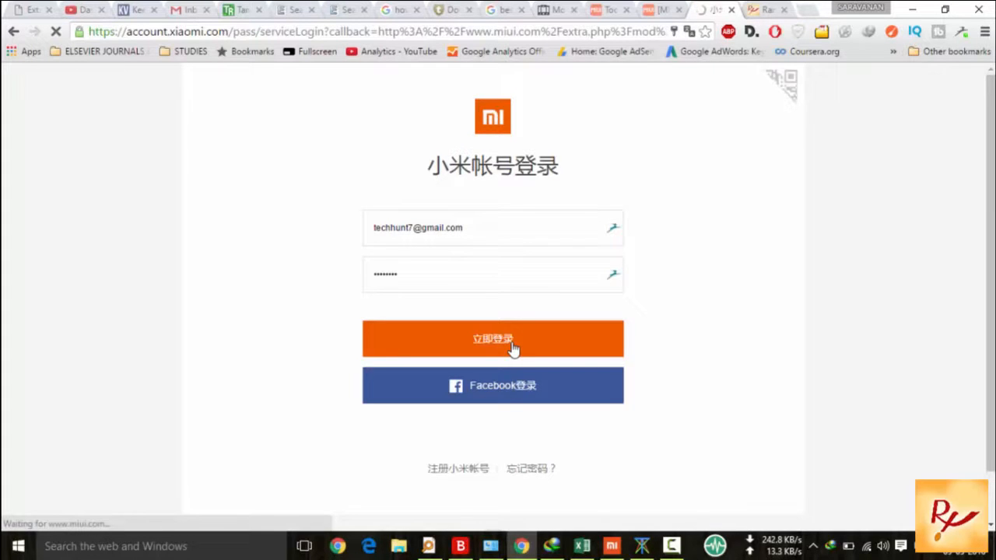
{"action": "left_click", "coordinate": [493, 340]}
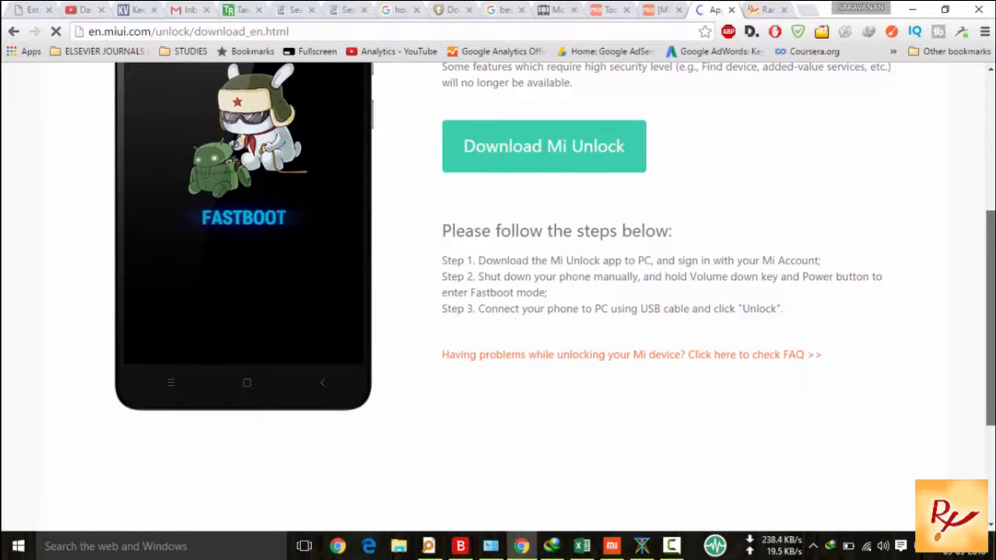
Step: Download the MiFlashUnlock zip via Download Mi Unlock and Start Download
{"action": "left_click", "coordinate": [544, 147]}
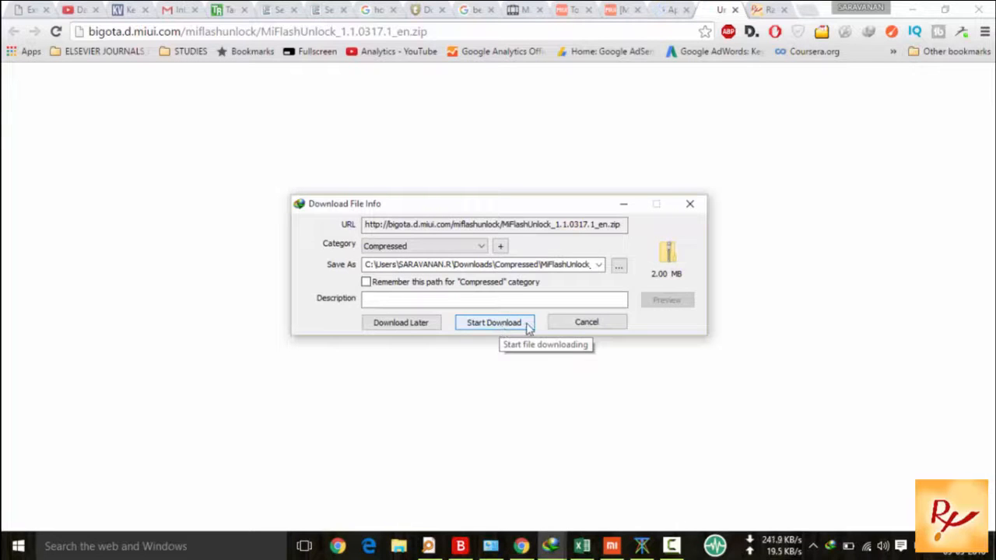
{"action": "left_click", "coordinate": [495, 322]}
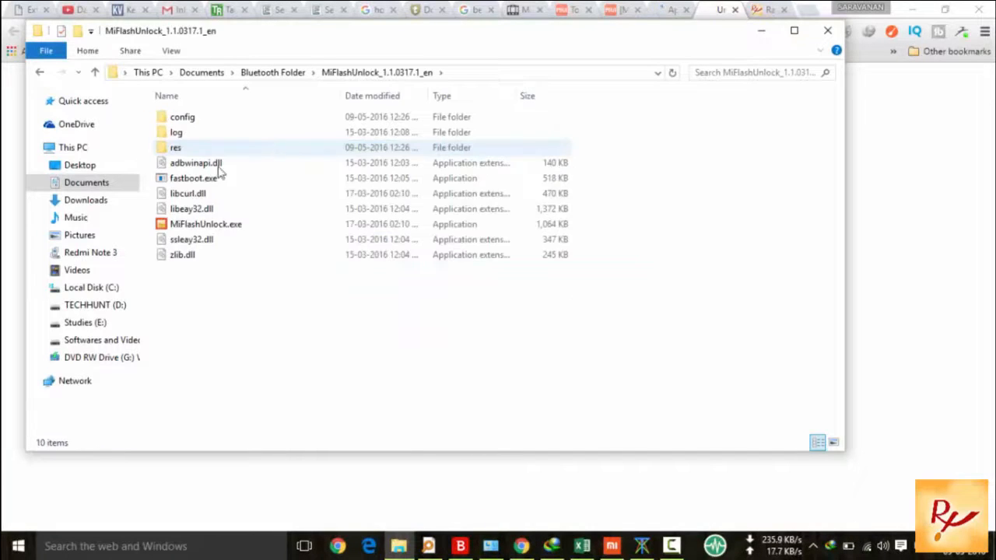
Step: Run MiFlashUnlock.exe as administrator and agree to its disclaimer
{"action": "right_click", "coordinate": [203, 224]}
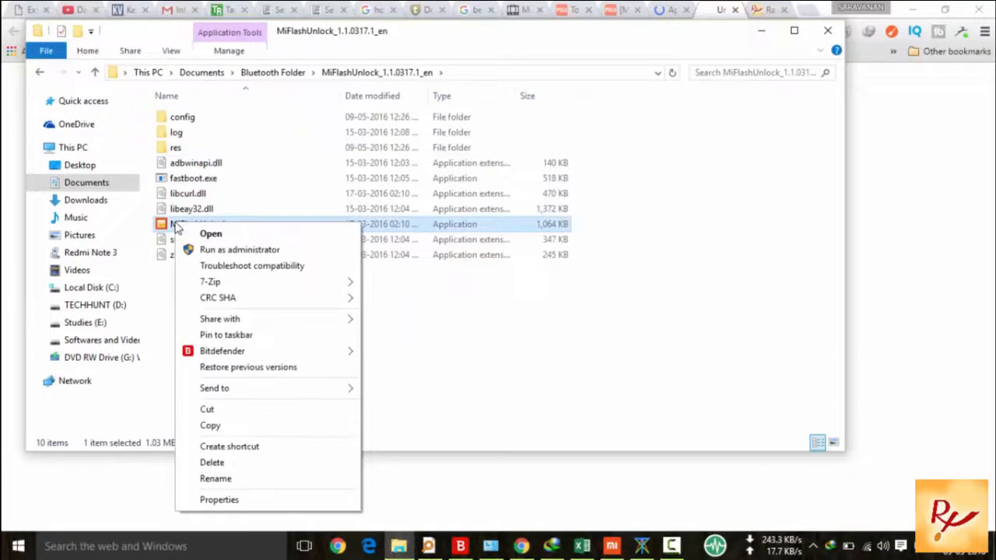
{"action": "mouse_move", "coordinate": [251, 252]}
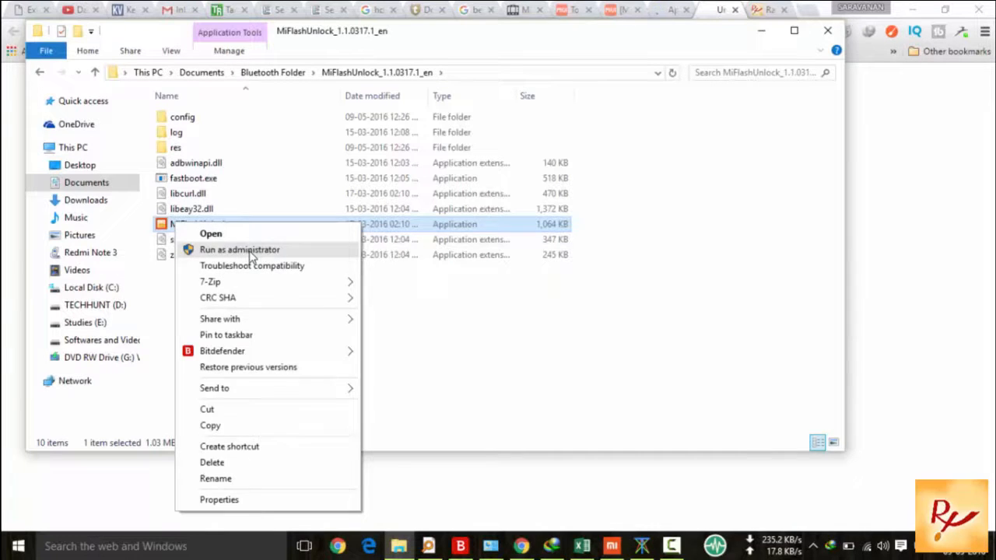
{"action": "left_click", "coordinate": [239, 249]}
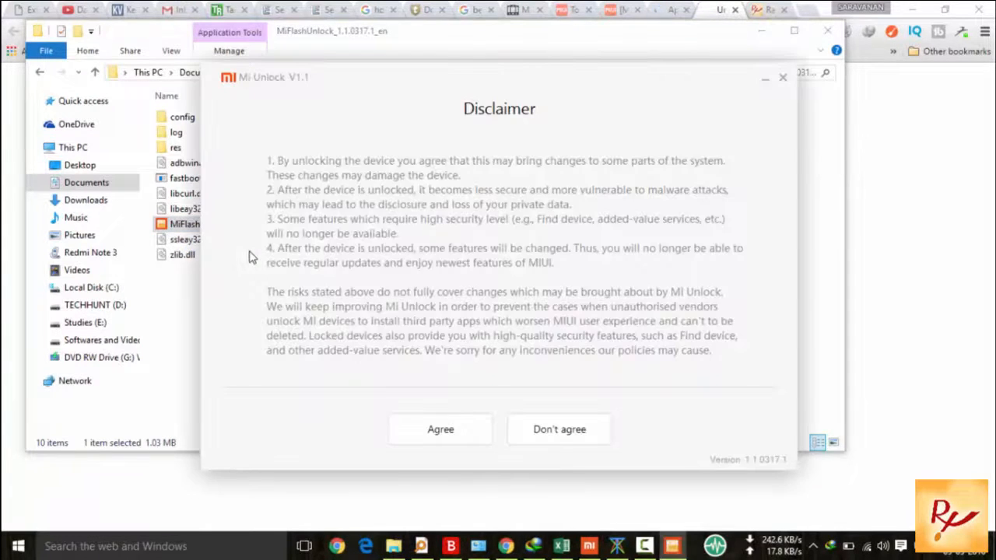
{"action": "mouse_move", "coordinate": [439, 429]}
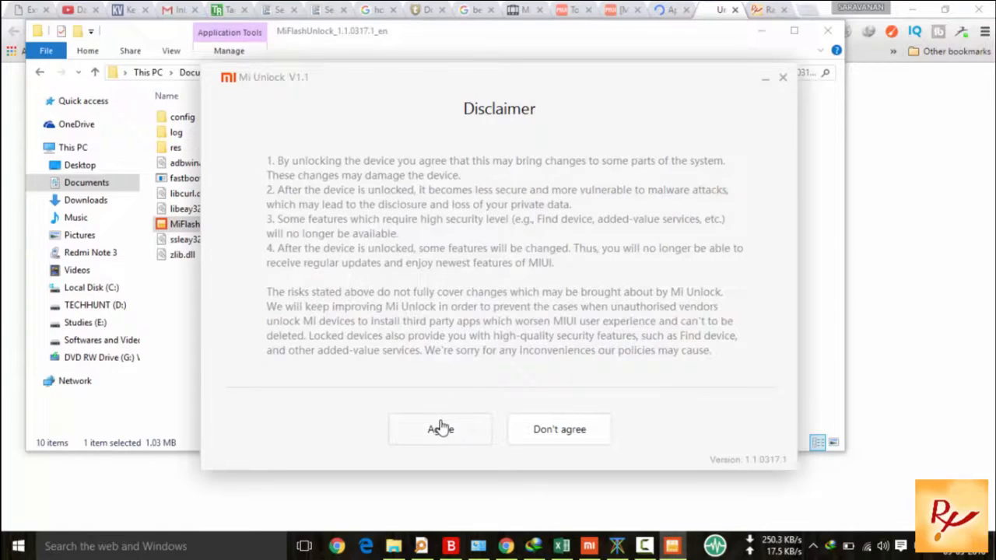
{"action": "left_click", "coordinate": [439, 430]}
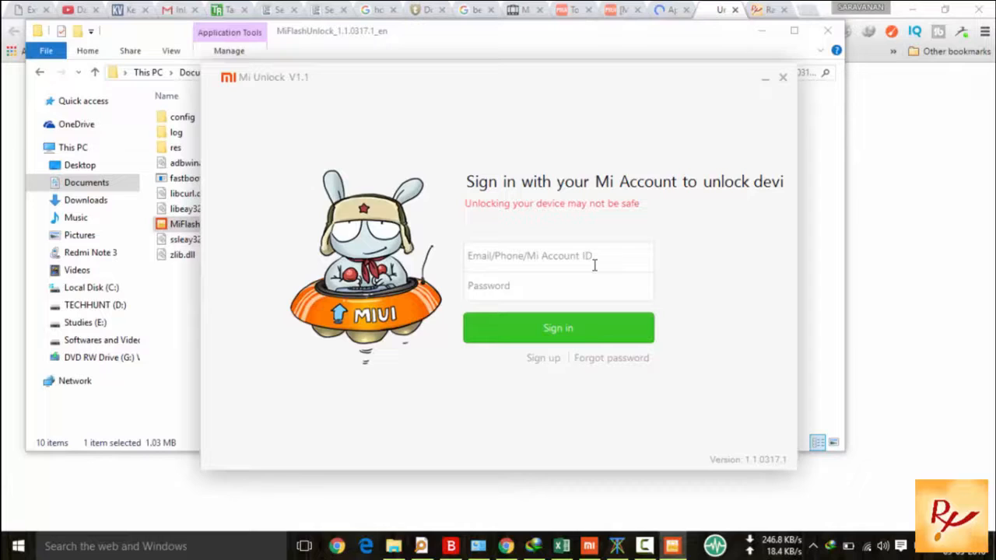
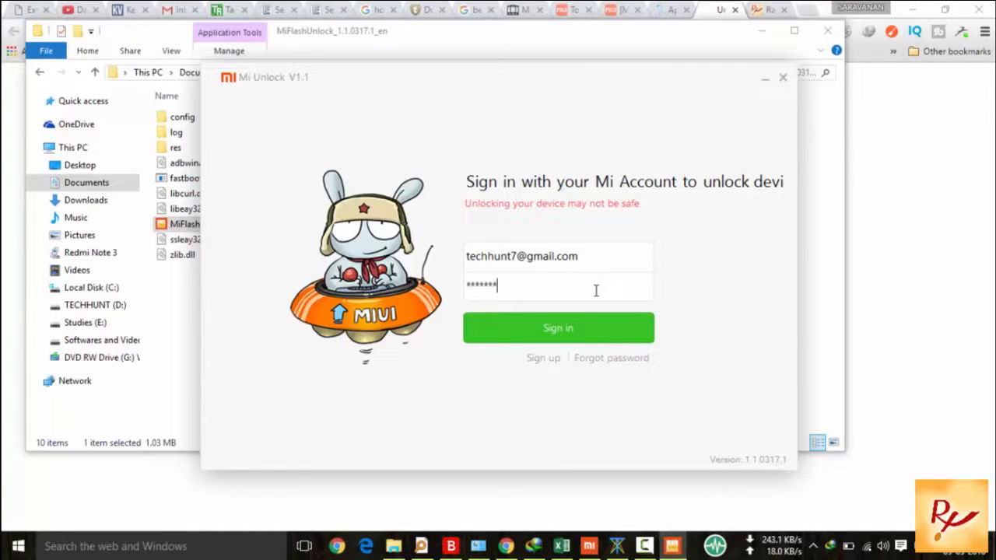
{"action": "left_click", "coordinate": [557, 327]}
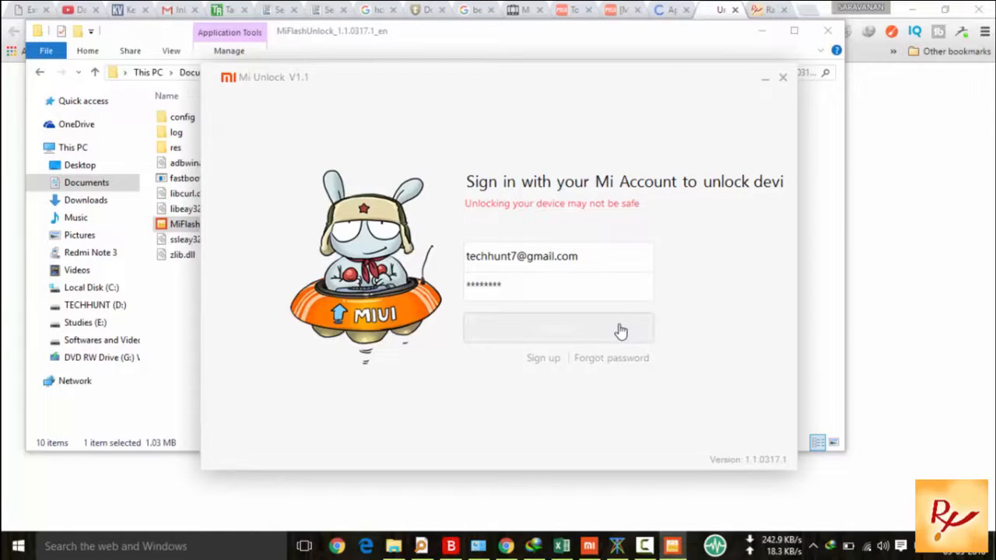
{"action": "left_click", "coordinate": [557, 328]}
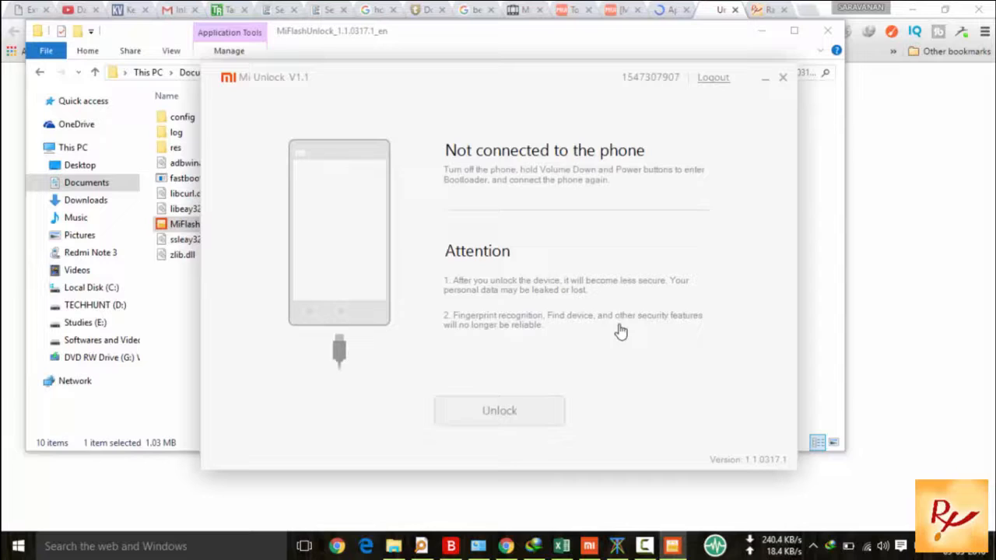
{"action": "mouse_move", "coordinate": [326, 163]}
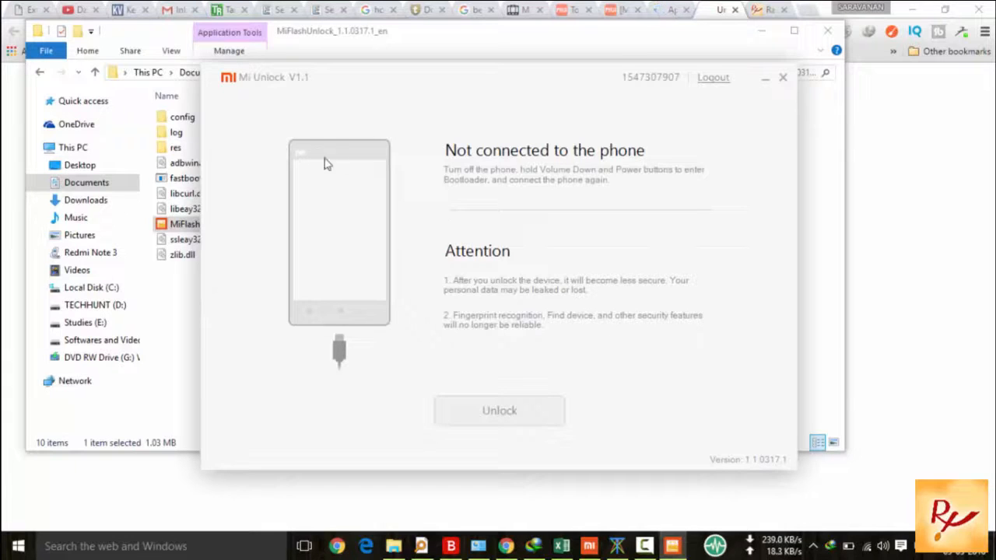
{"action": "mouse_move", "coordinate": [235, 112]}
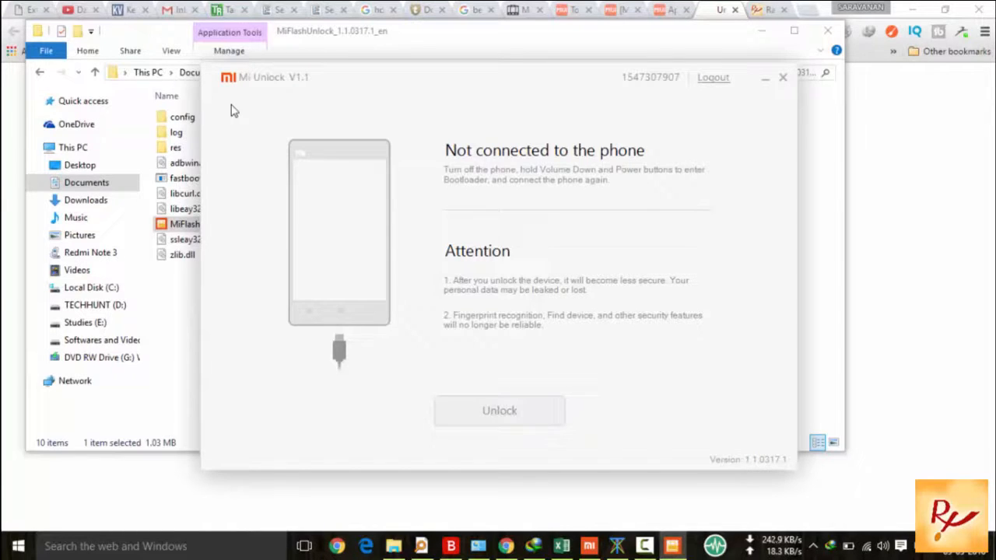
{"action": "mouse_move", "coordinate": [728, 132]}
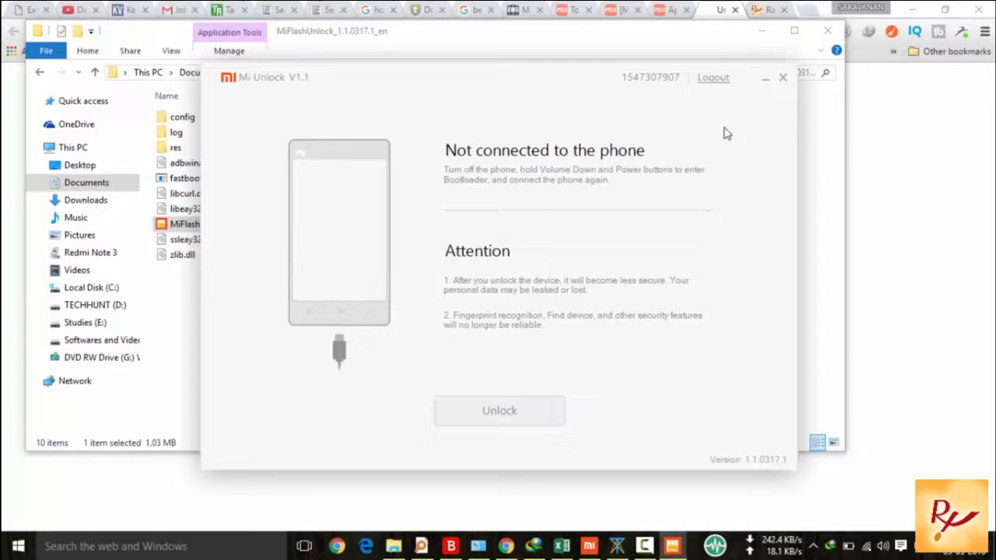
{"action": "mouse_move", "coordinate": [349, 303]}
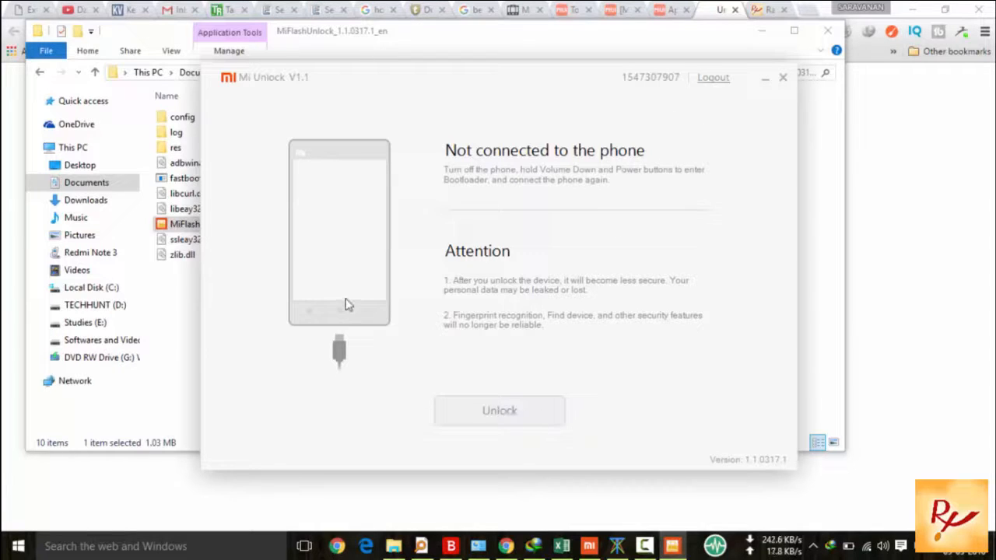
{"action": "mouse_move", "coordinate": [782, 193]}
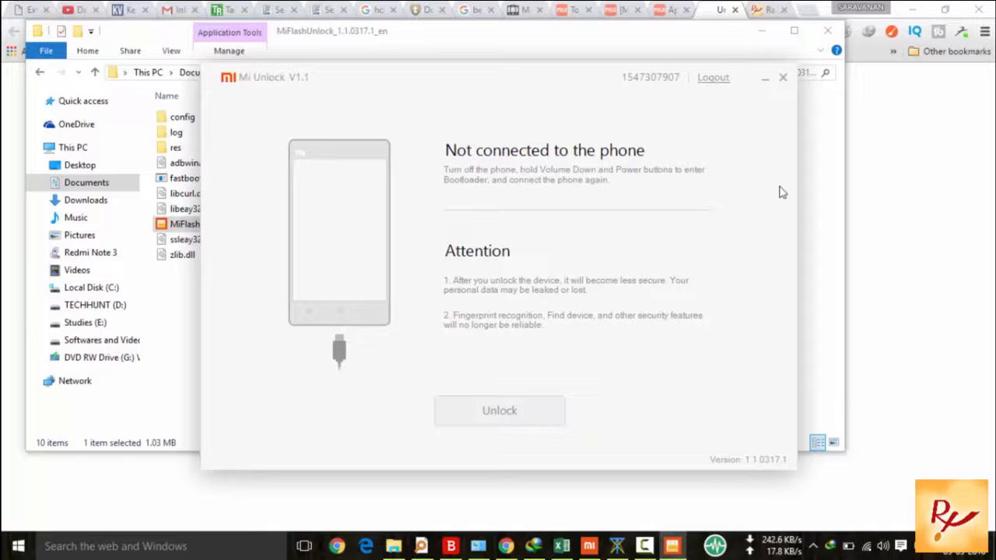
{"action": "mouse_move", "coordinate": [553, 271]}
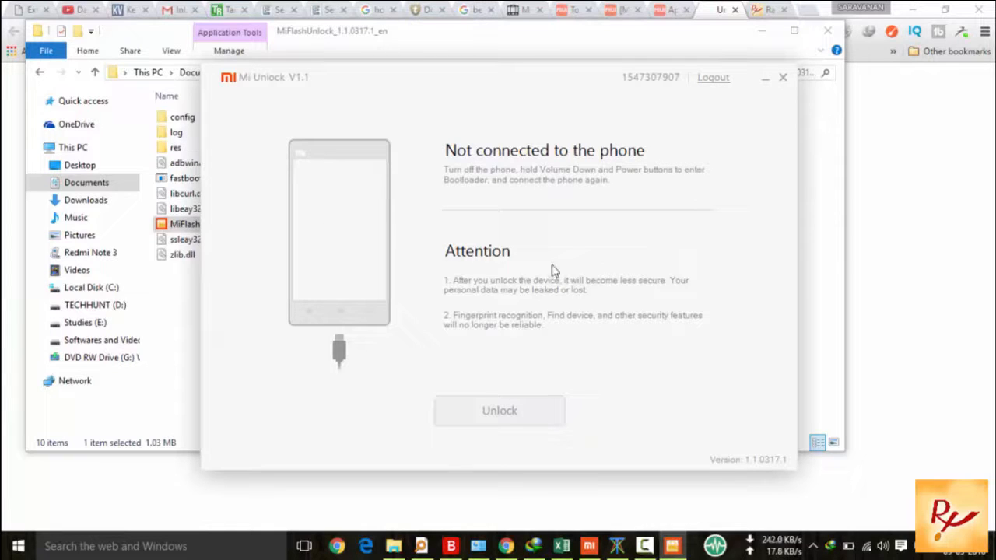
{"action": "mouse_move", "coordinate": [499, 442]}
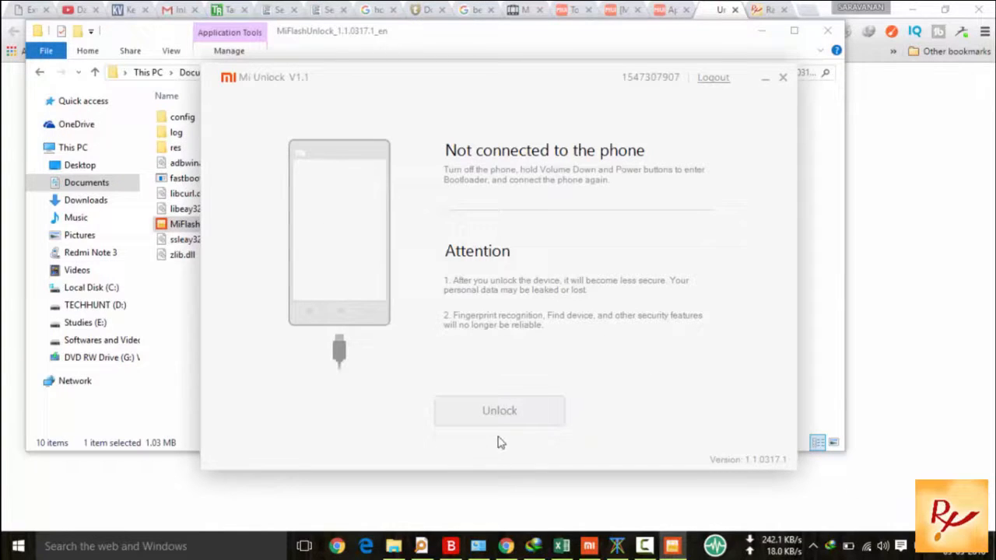
{"action": "mouse_move", "coordinate": [511, 423]}
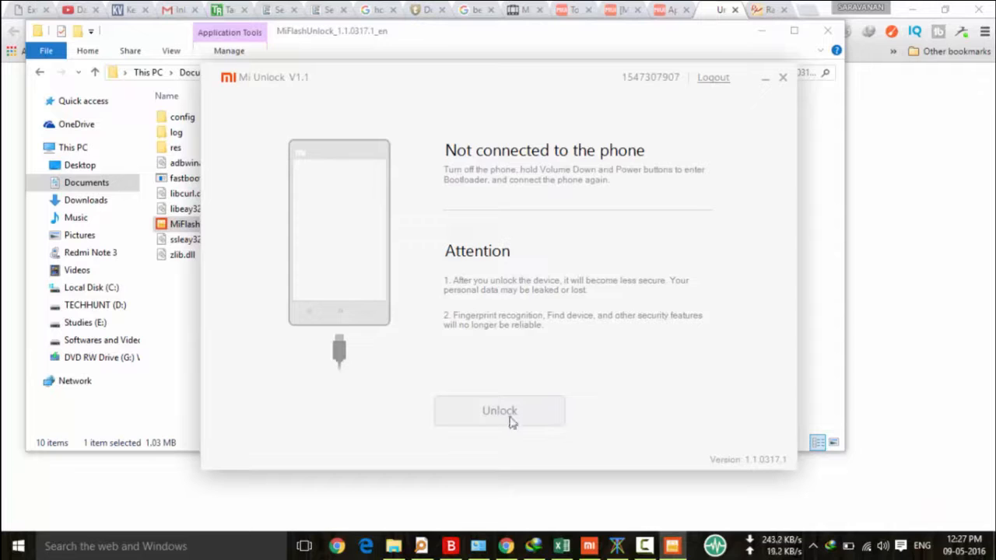